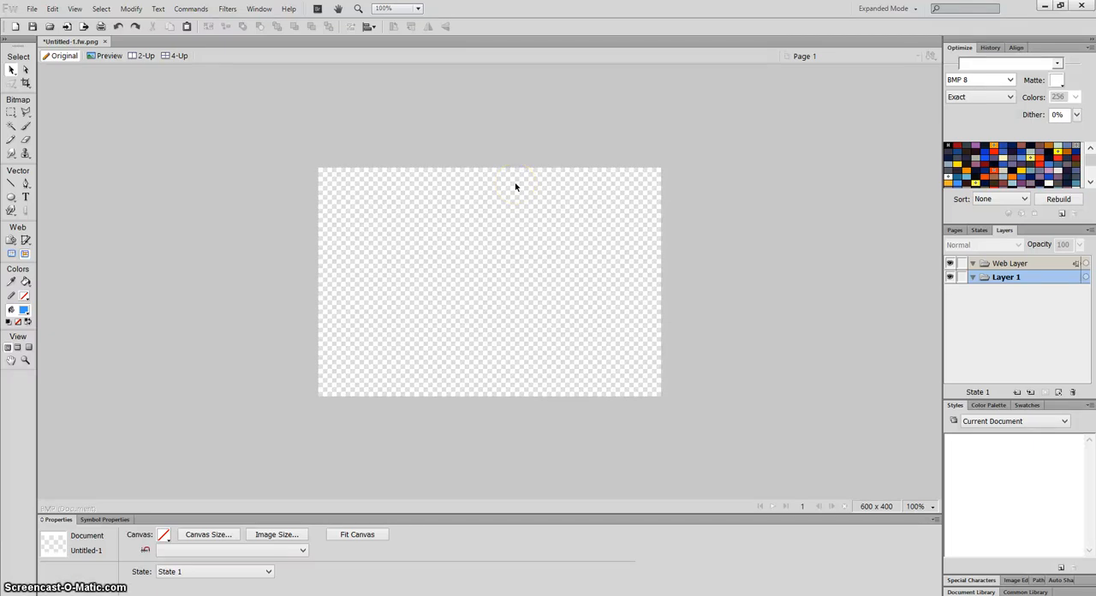
mouse_move(396, 34)
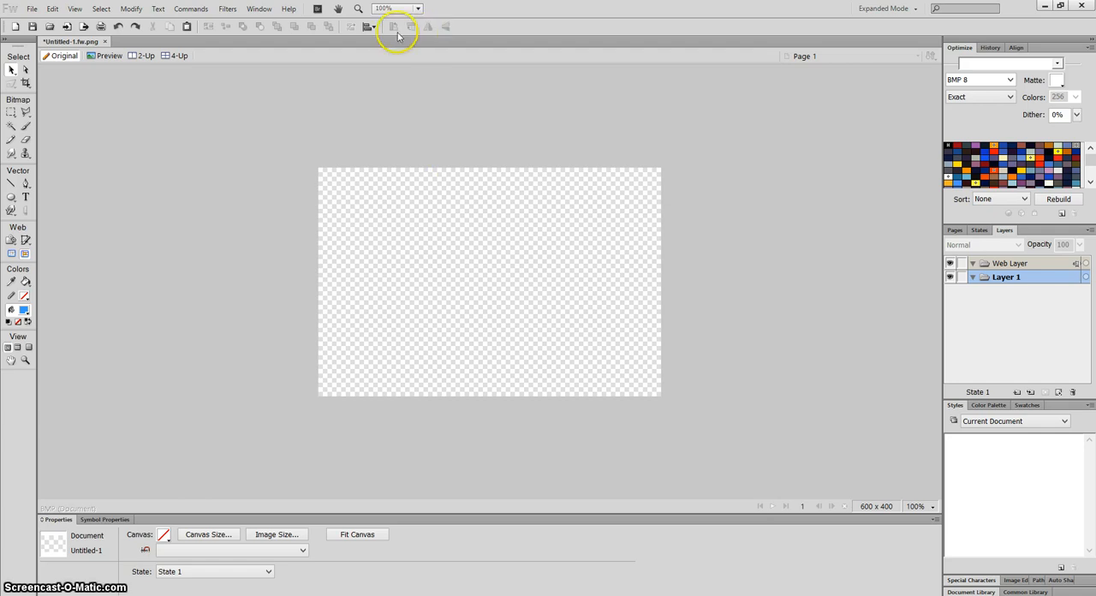
mouse_move(55, 94)
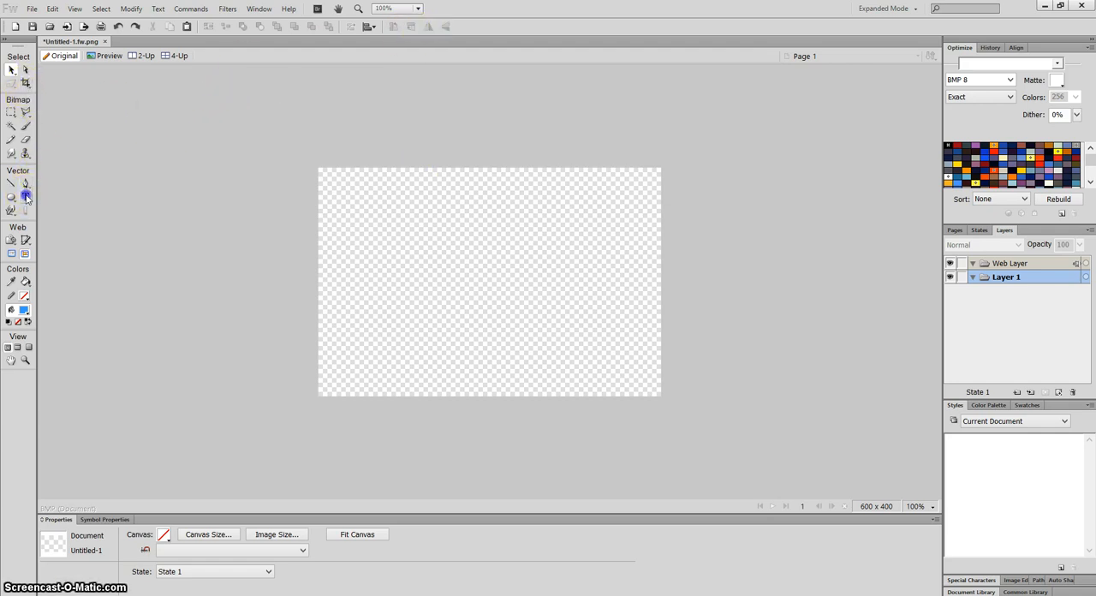
- Type 'Adobe Fireworks' as blue Myriad Pro 100 pt text on two lines
type("A")
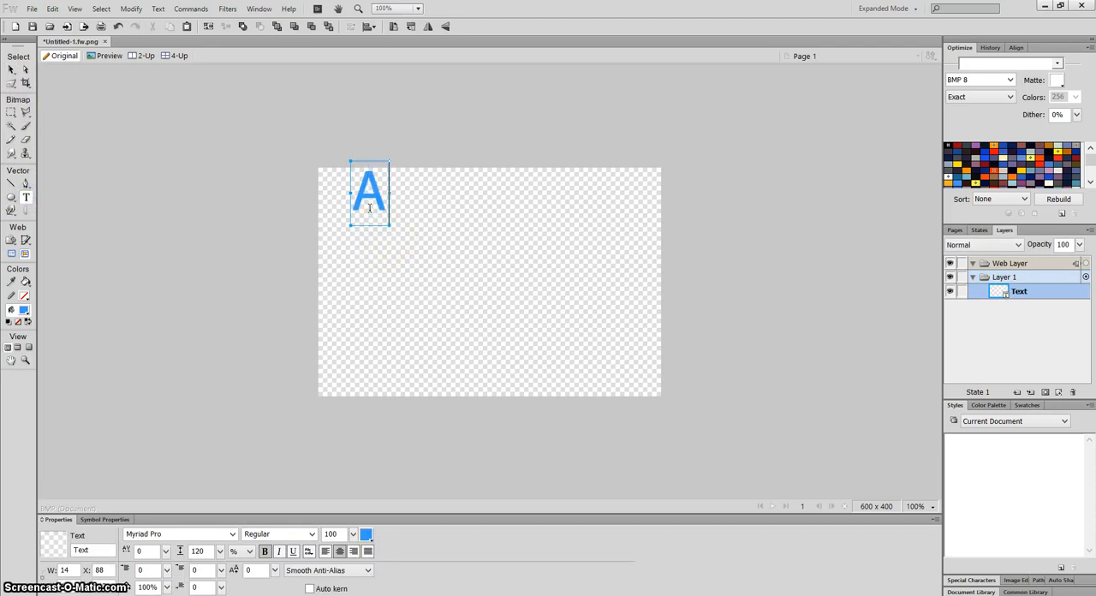
type("dobe")
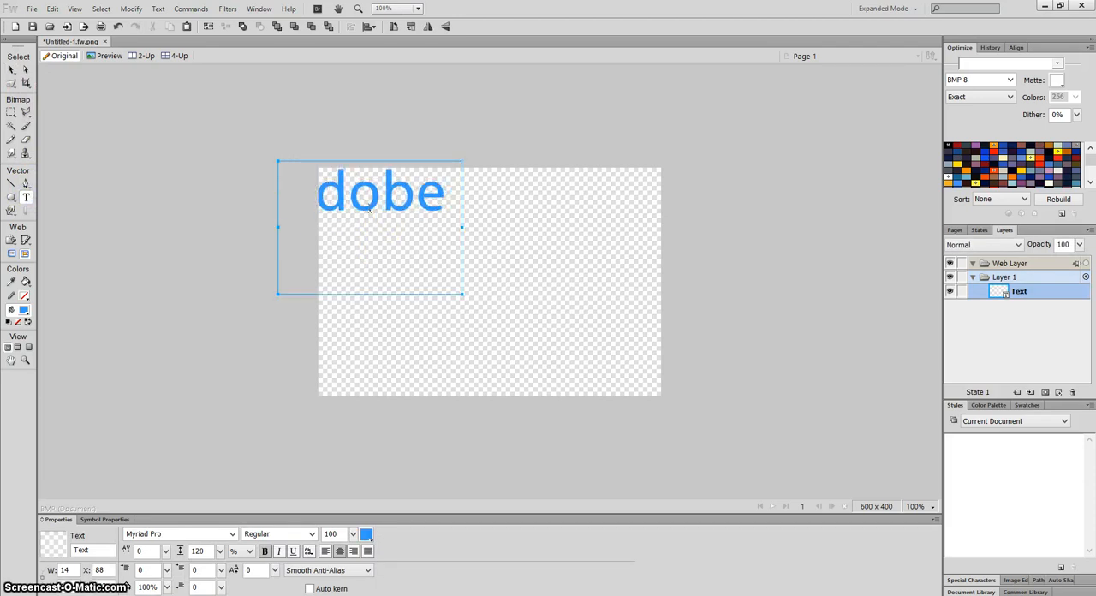
type("rewor")
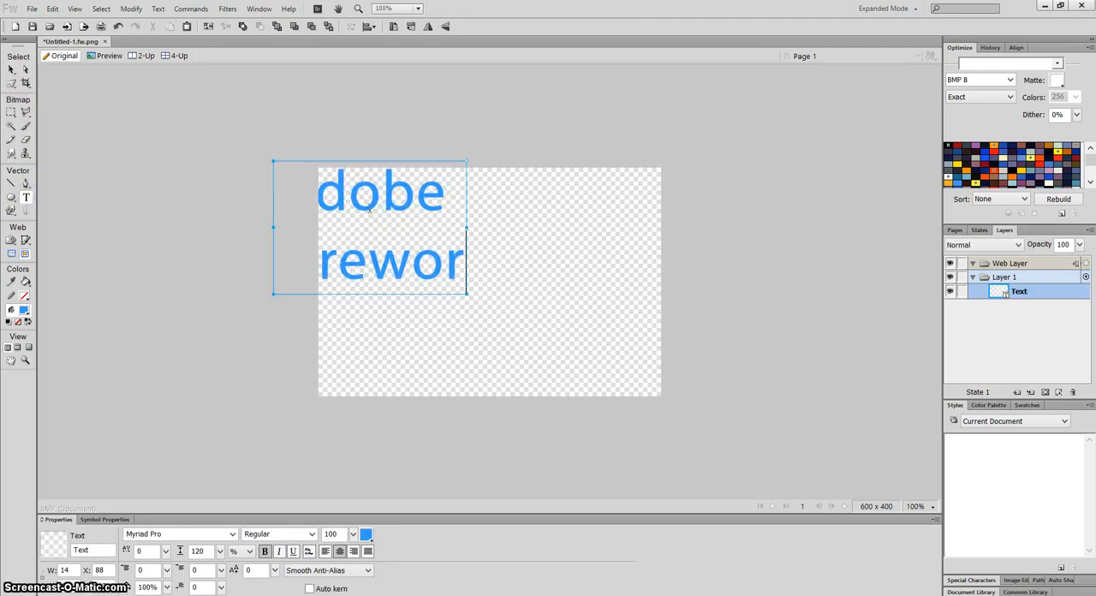
type("ks")
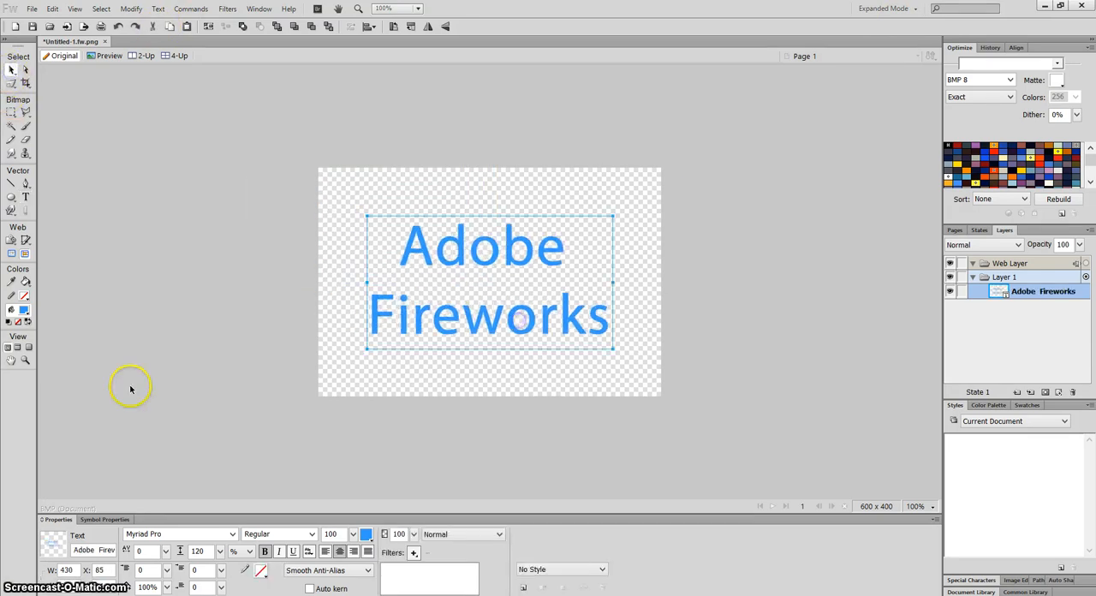
- Distort the text's corners so it is tall on the left and narrows rightward
left_click(12, 81)
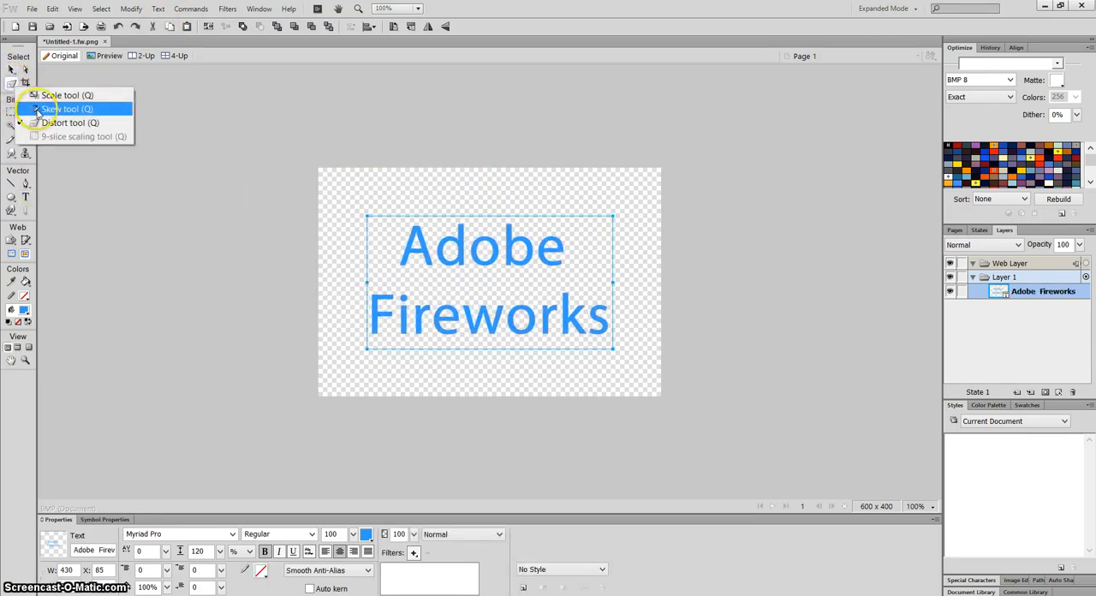
left_click(66, 109)
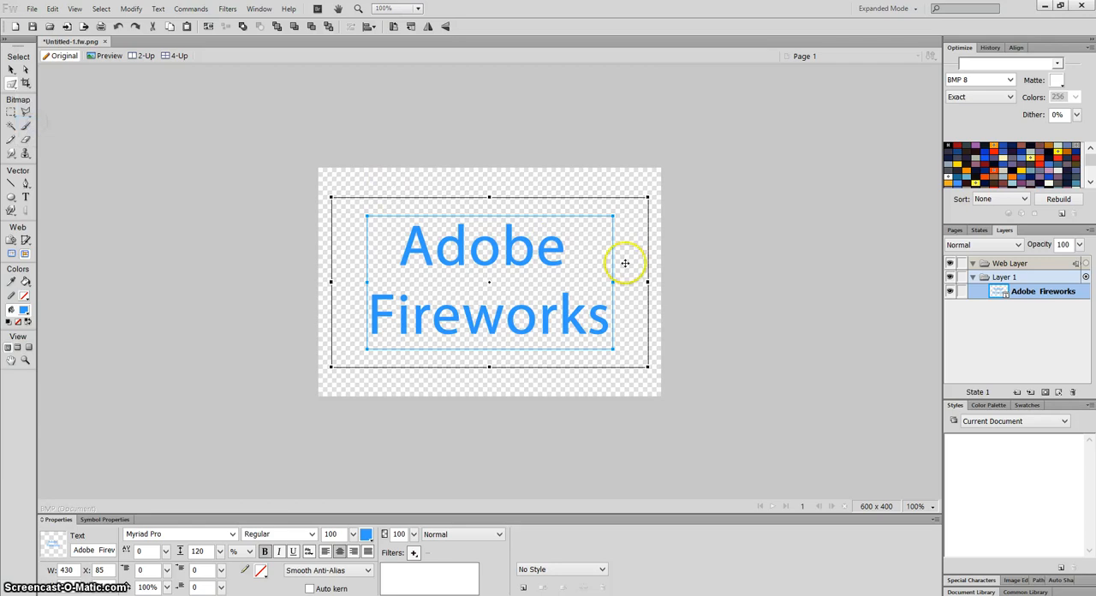
left_click_drag(648, 263, 648, 367)
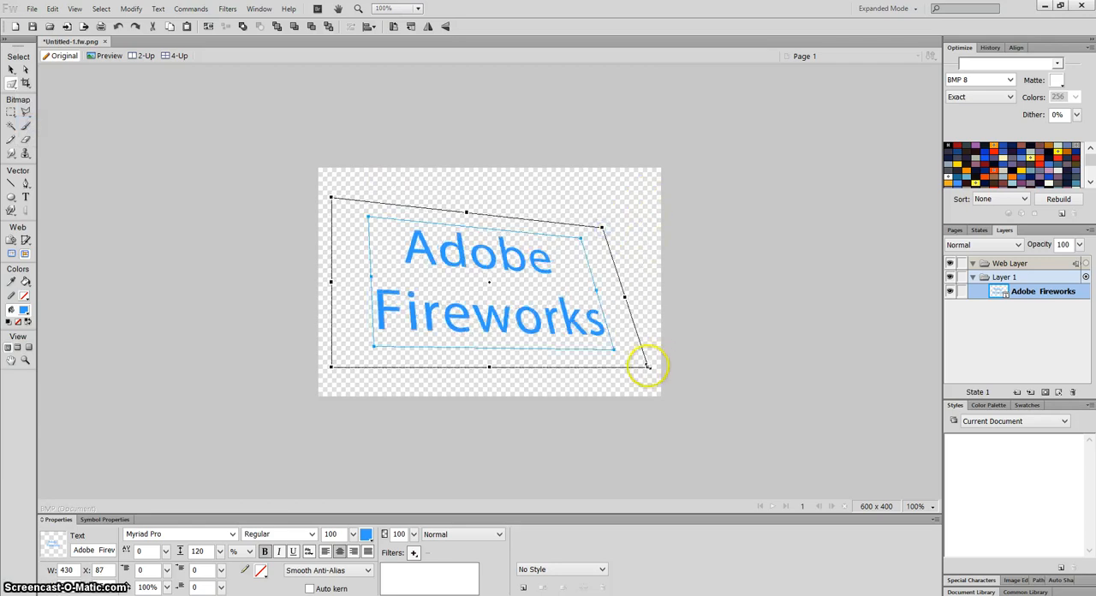
left_click_drag(646, 367, 330, 369)
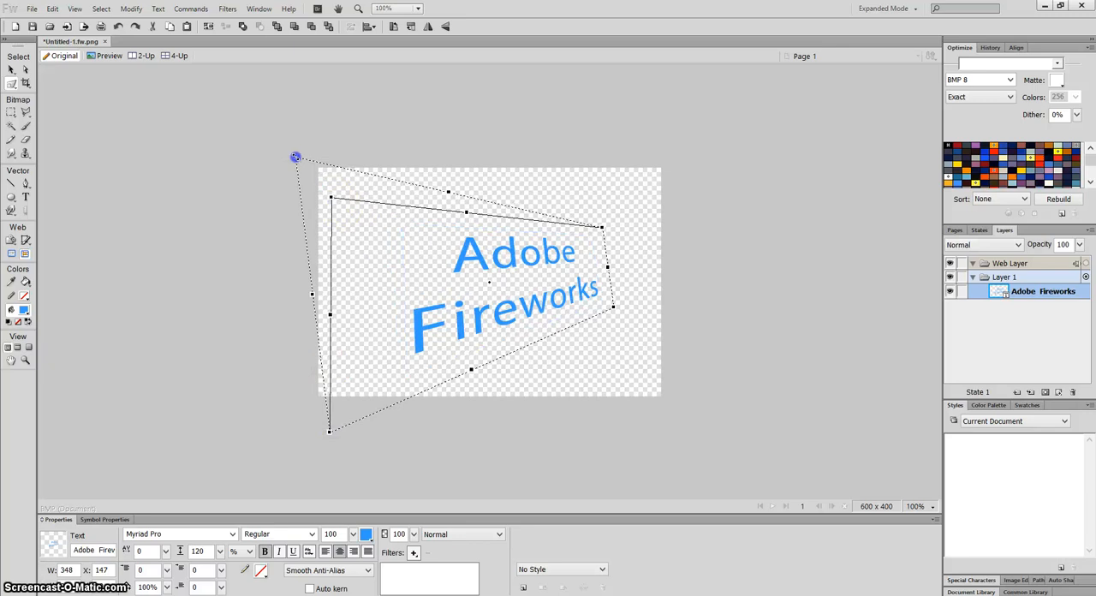
left_click_drag(295, 157, 312, 160)
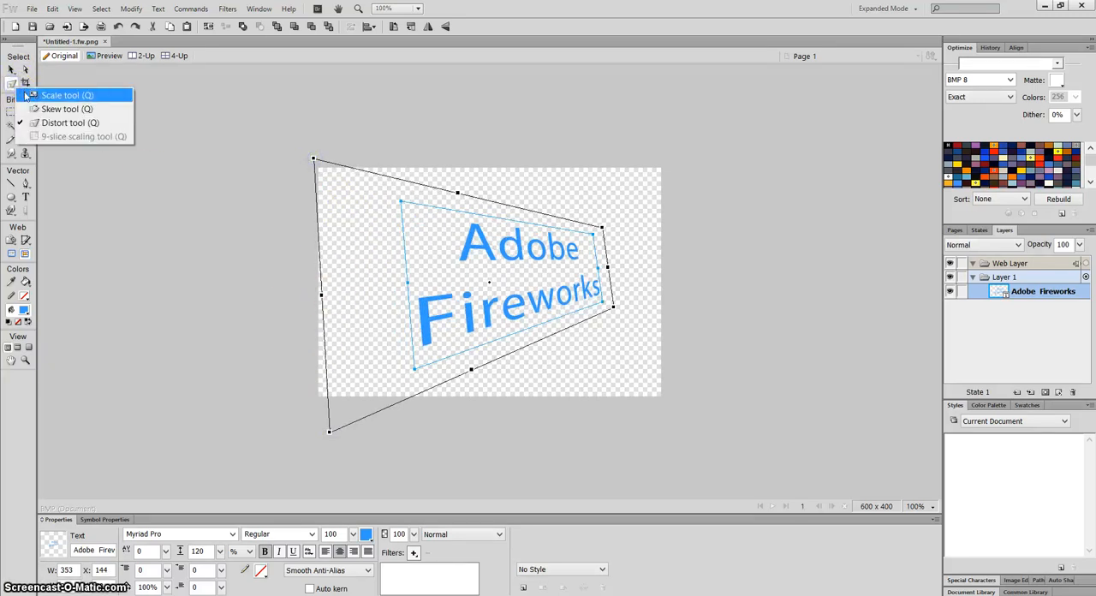
- Rotate the distorted text with the Scale tool so it tilts upward
left_click(67, 95)
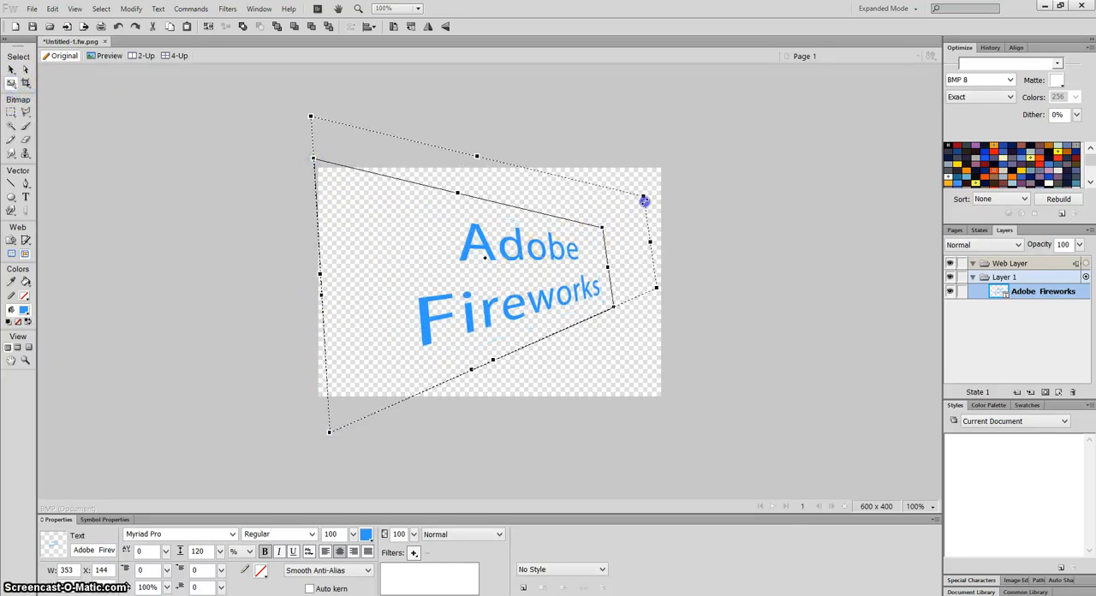
left_click_drag(645, 201, 671, 178)
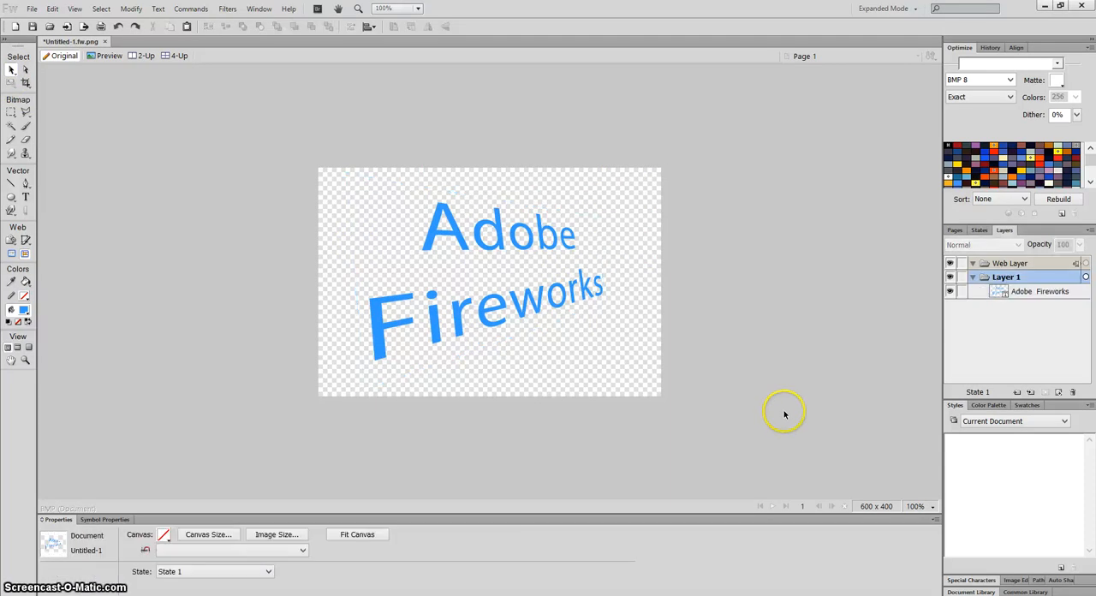
mouse_move(803, 435)
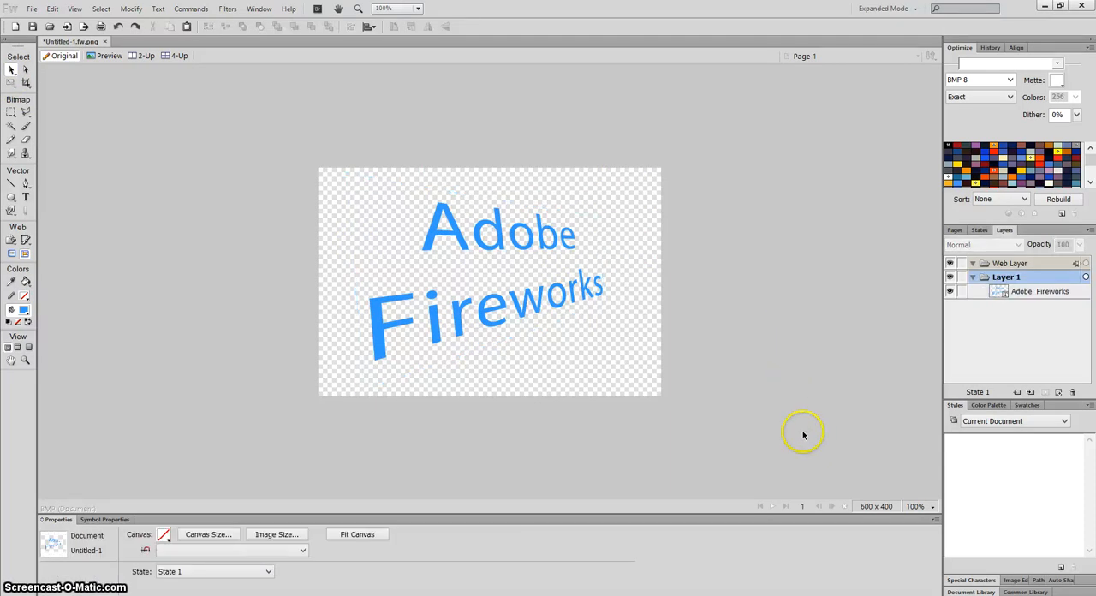
mouse_move(358, 162)
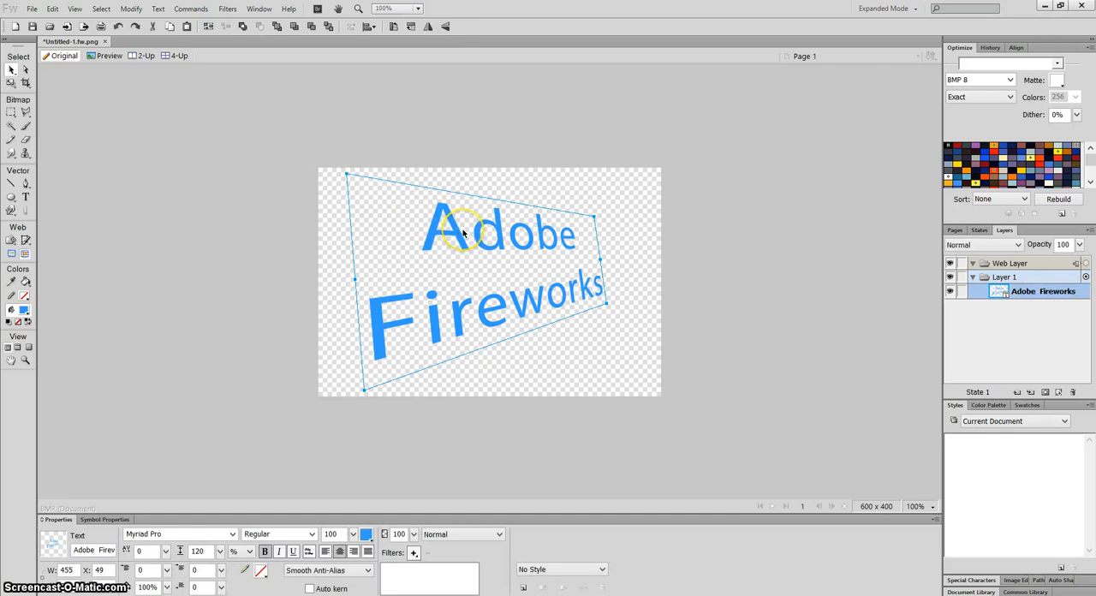
mouse_move(467, 233)
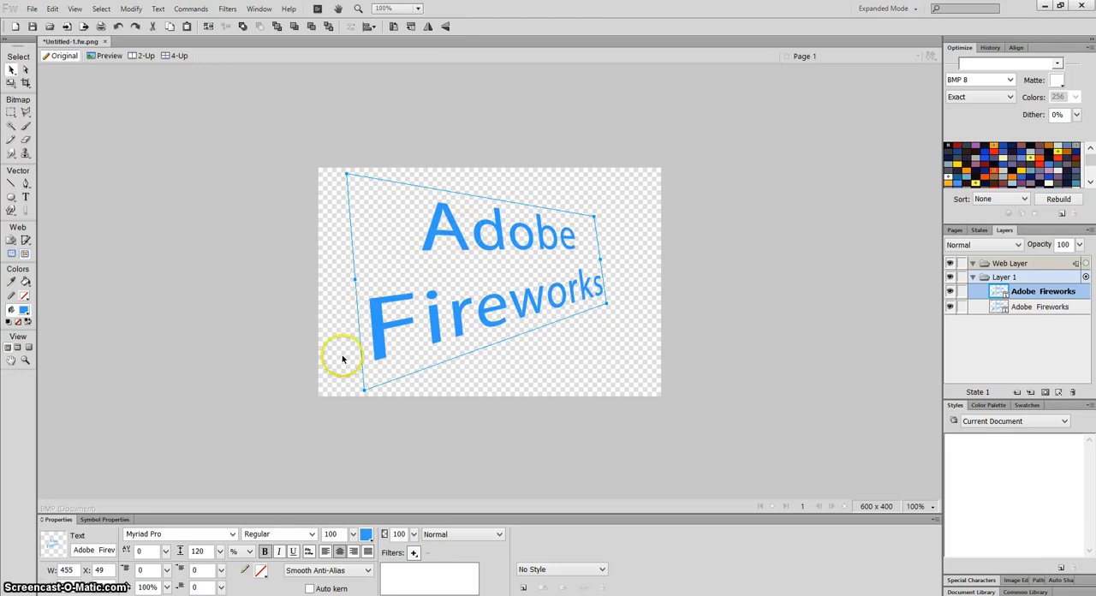
- Recolour the duplicated text copy black
left_click(366, 534)
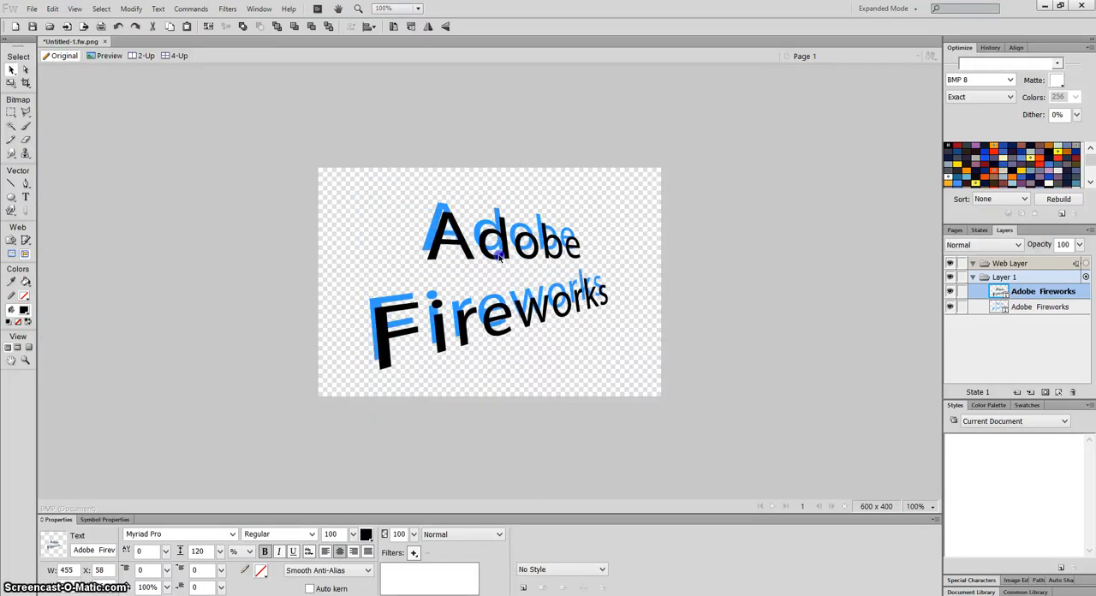
- Send the black copy backward behind the blue text, then deselect
right_click(514, 274)
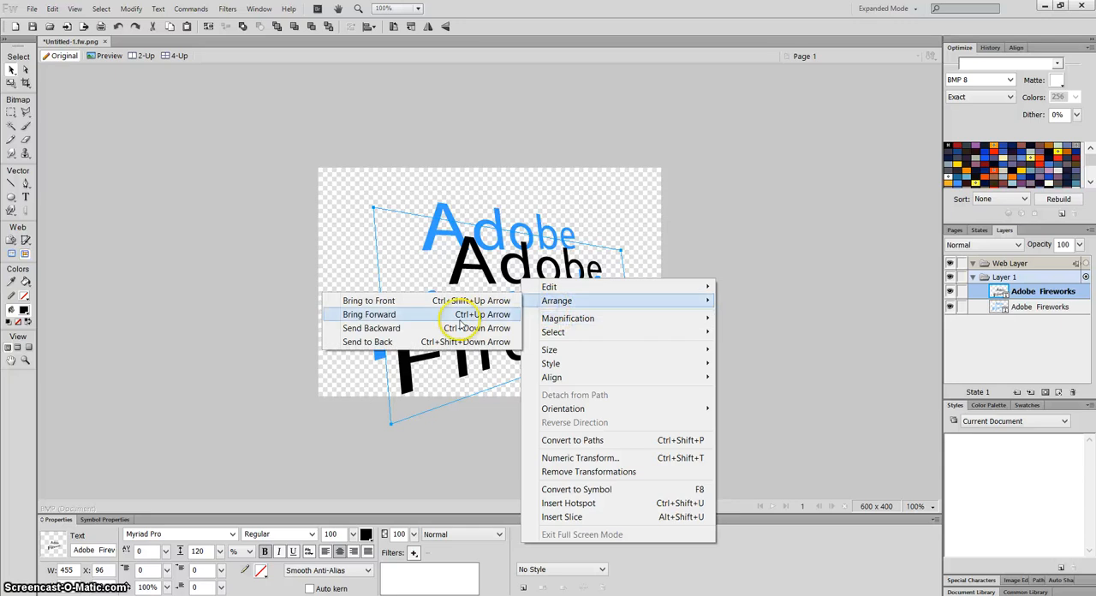
left_click(369, 313)
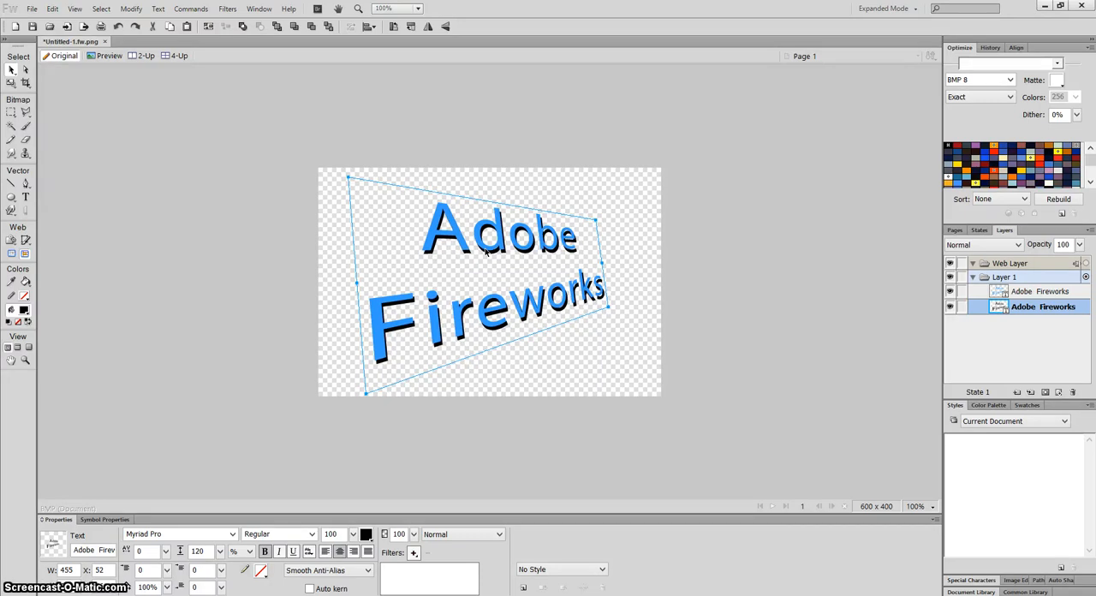
left_click(707, 362)
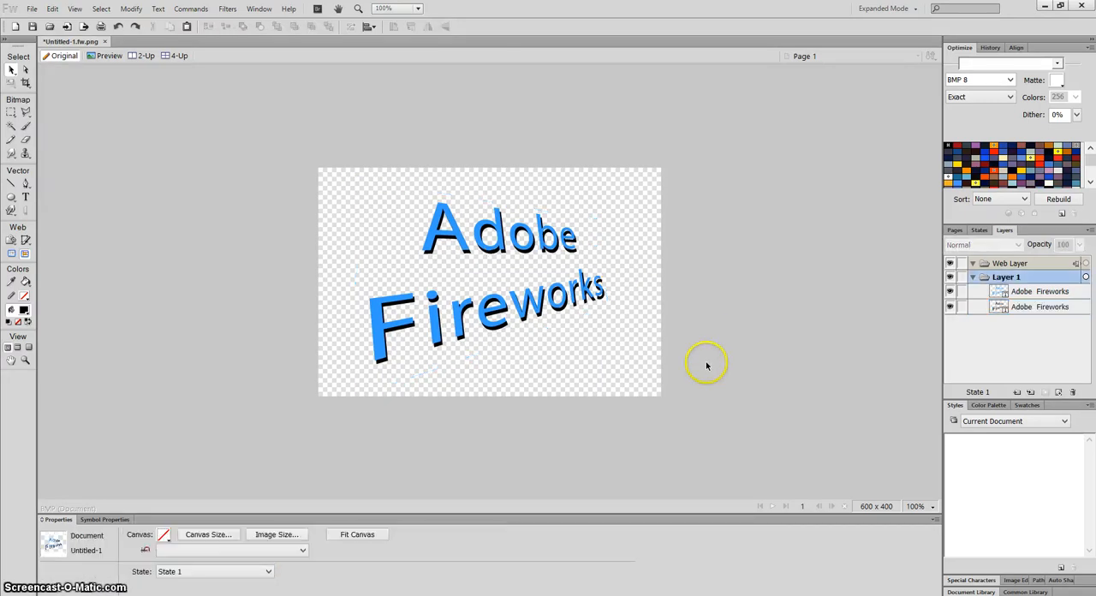
left_click(406, 312)
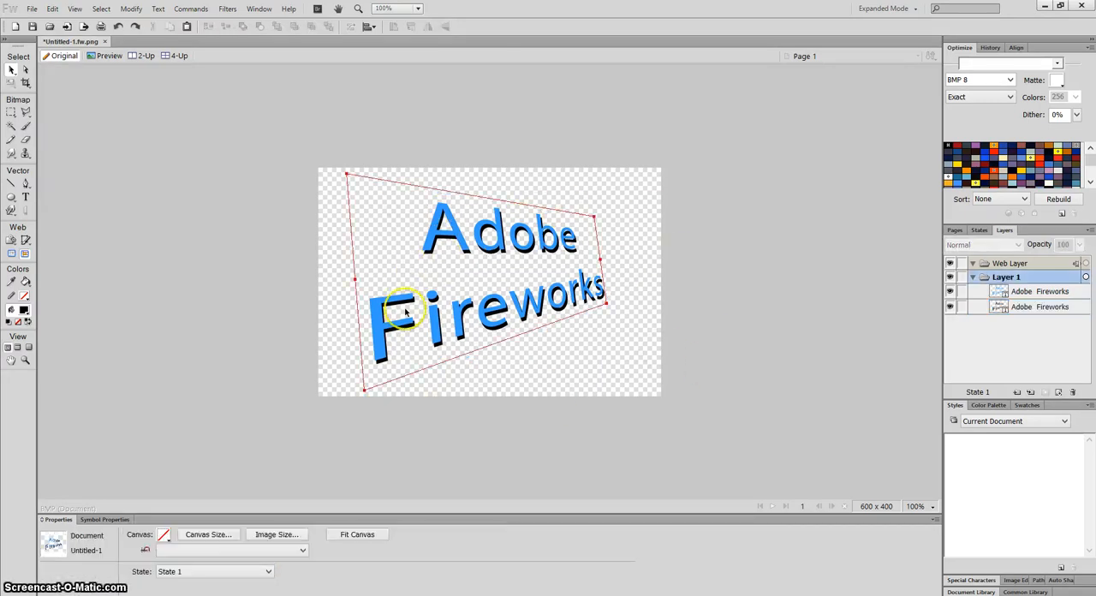